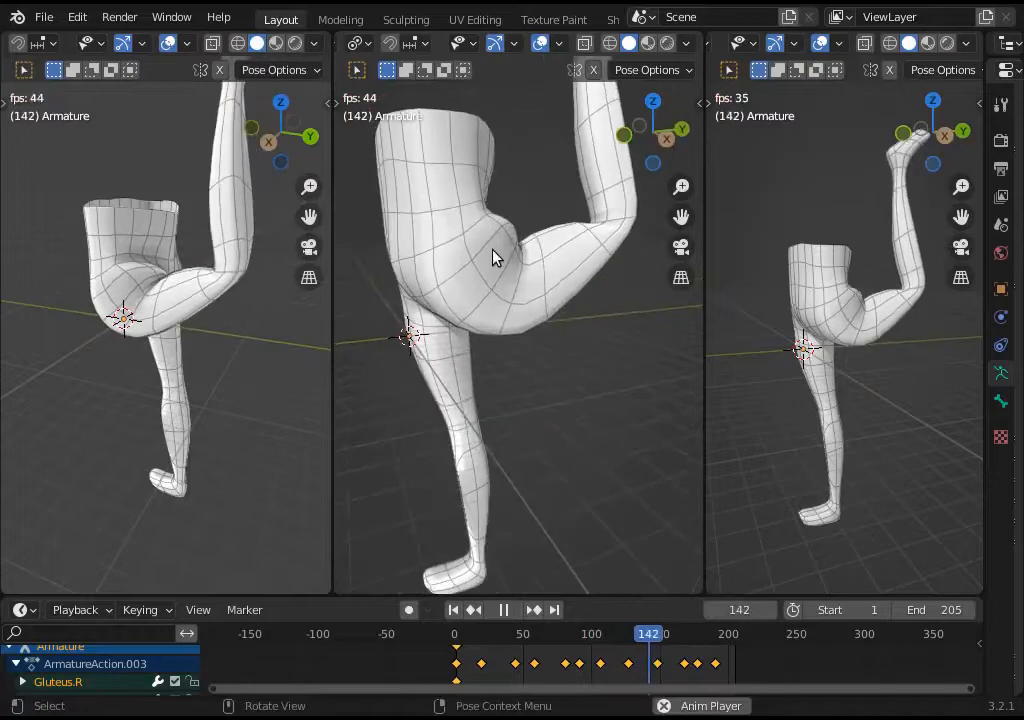
- Bring up the leg armature in Edit Mode exposing BendFront.L, BendBack.L, BendSide.L and the IK bones
{"action": "left_click", "coordinate": [504, 609]}
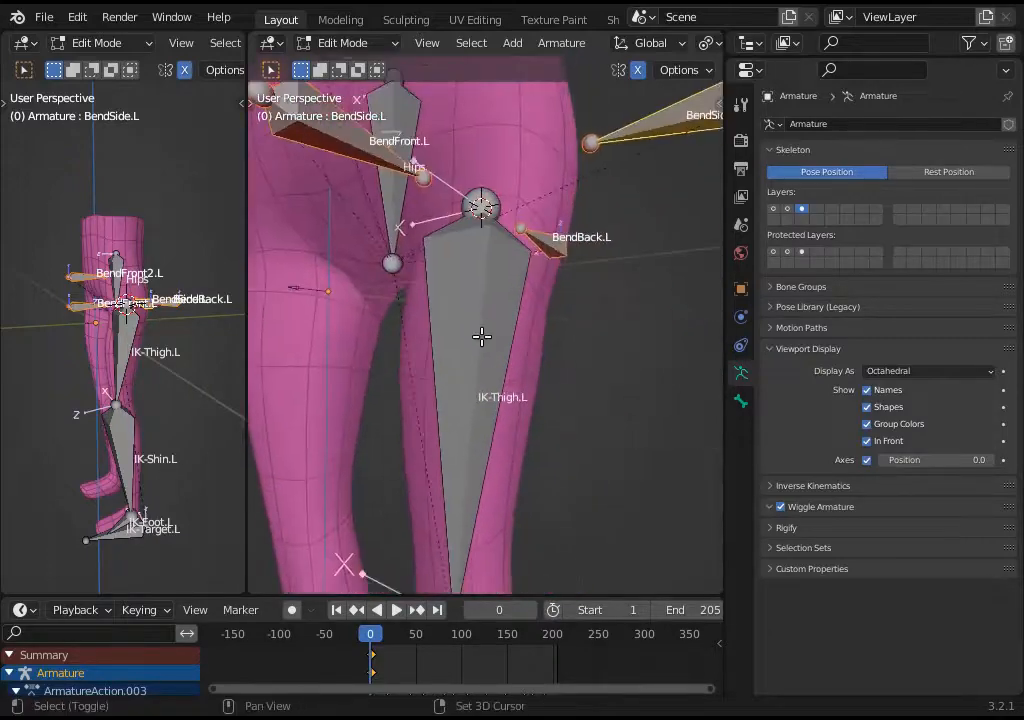
- Switch to editing the Cube leg mesh with its Mirror, Armature and Subdivision modifiers listed
{"action": "left_click", "coordinate": [396, 610]}
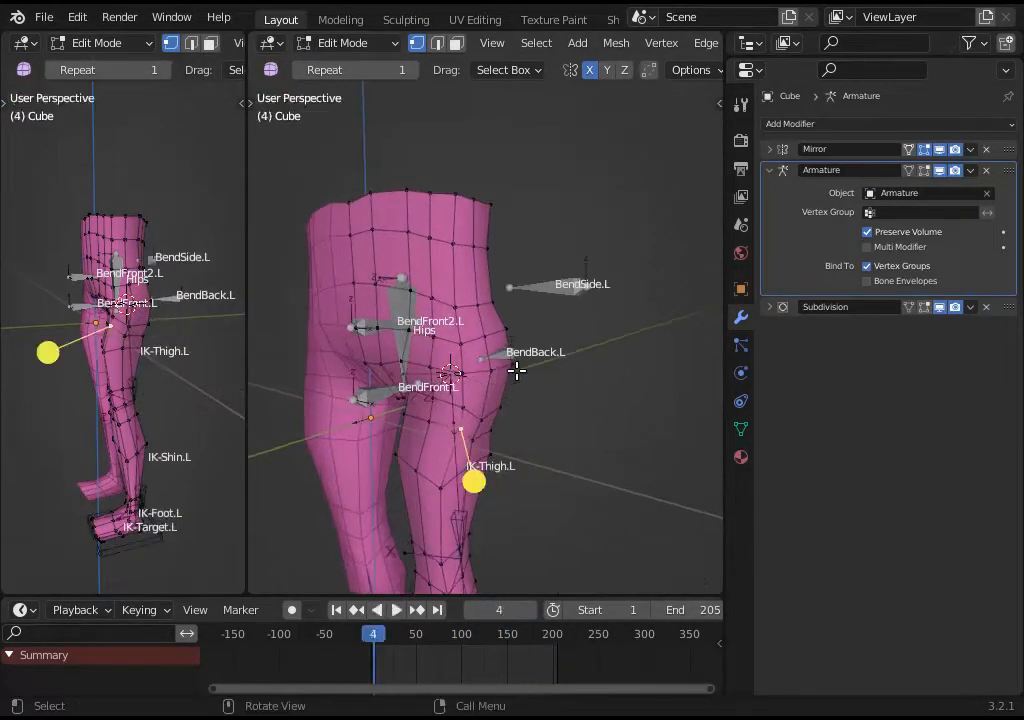
{"action": "mouse_move", "coordinate": [923, 170]}
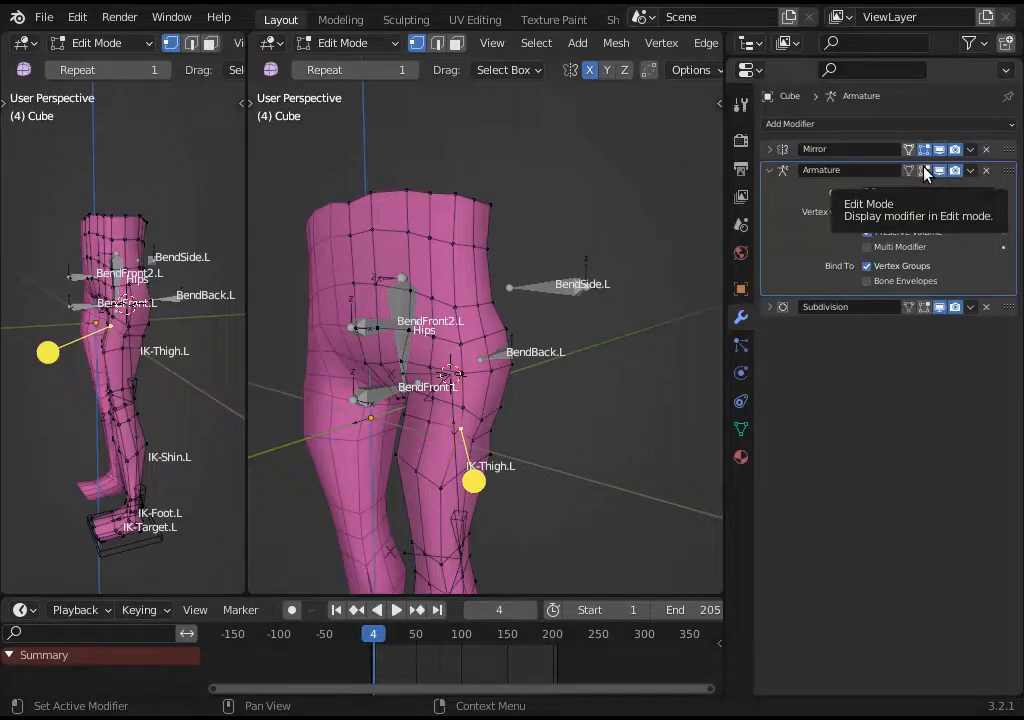
- Enable the Armature modifier's Edit Mode display, pull a hip vertex with proportional editing during playback, return to Object Mode
{"action": "left_click", "coordinate": [924, 170]}
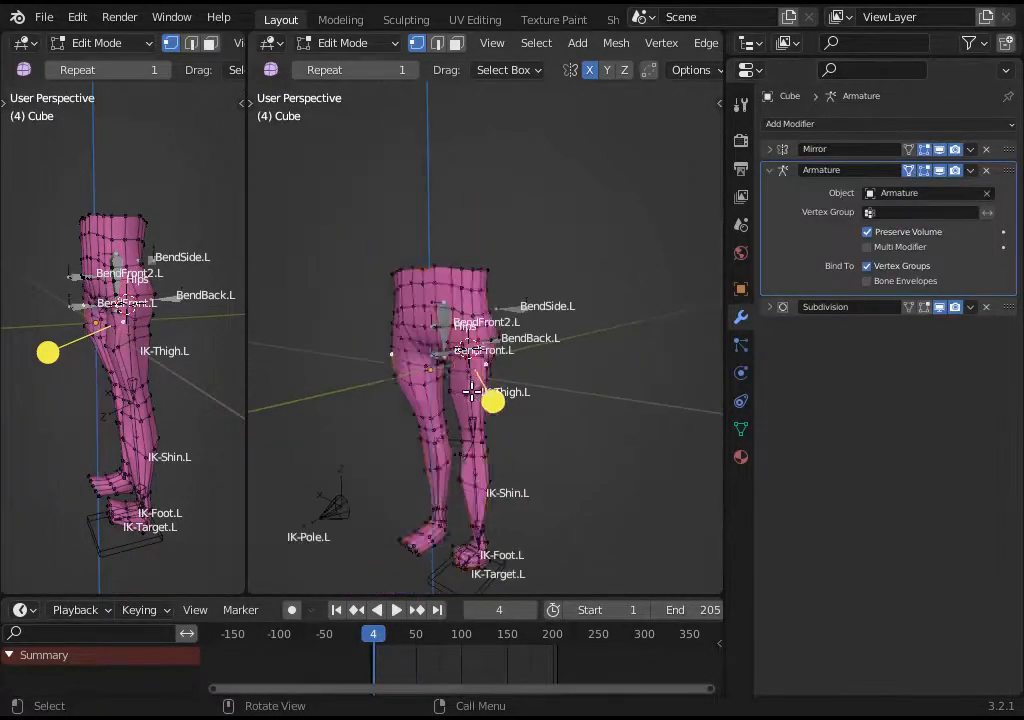
{"action": "left_click", "coordinate": [396, 610]}
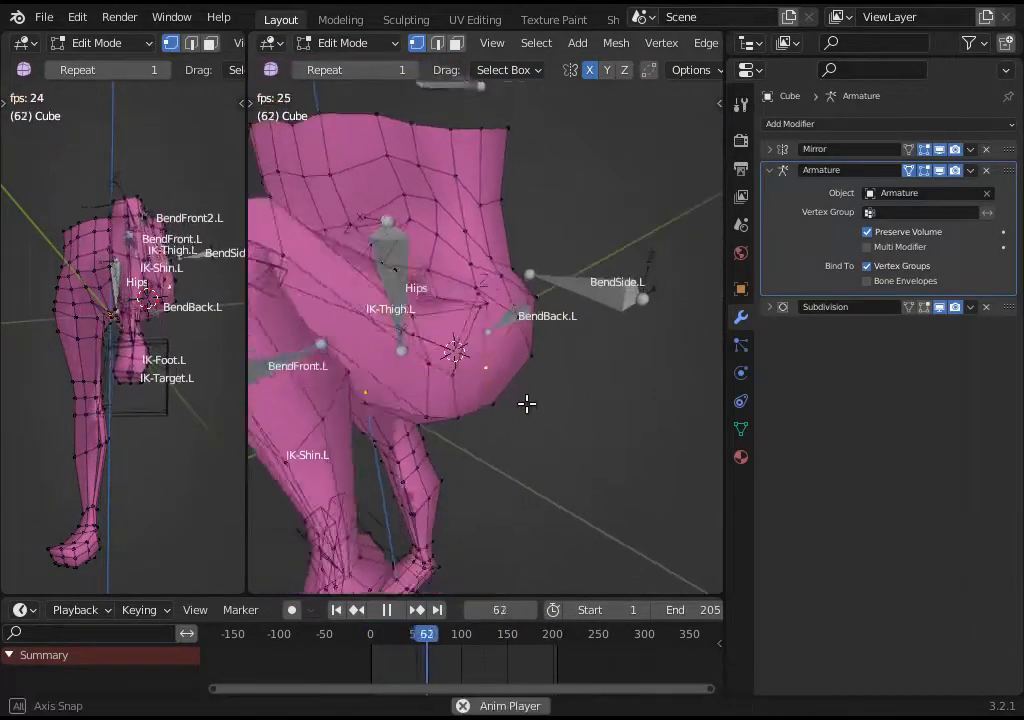
{"action": "left_click_drag", "start_coordinate": [455, 350], "coordinate": [568, 430]}
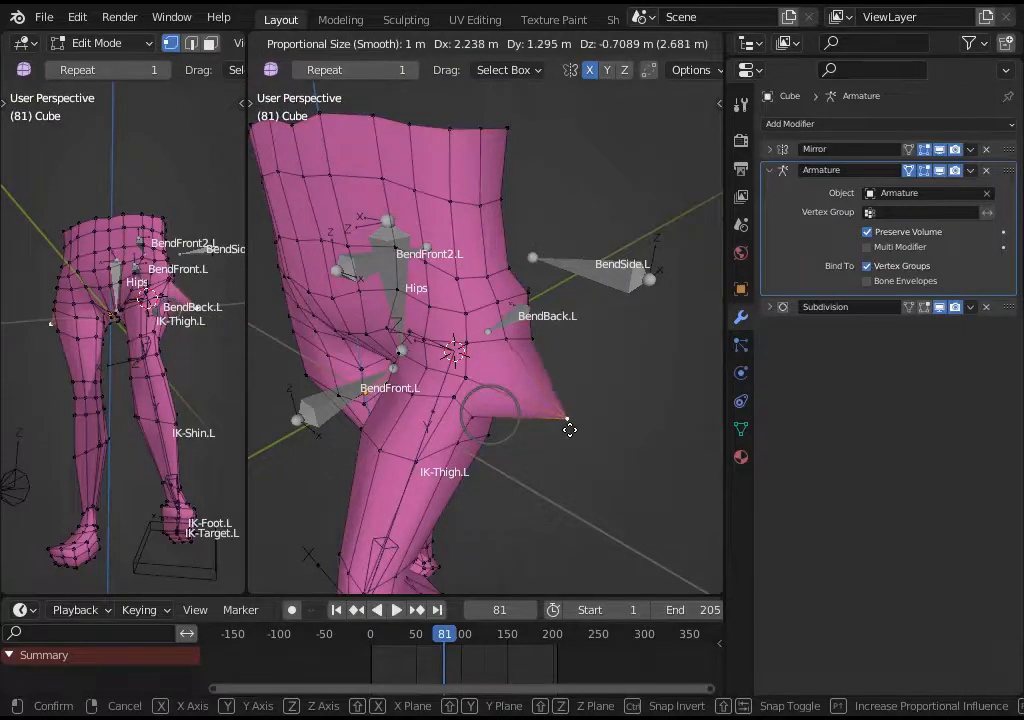
{"action": "left_click", "coordinate": [396, 610]}
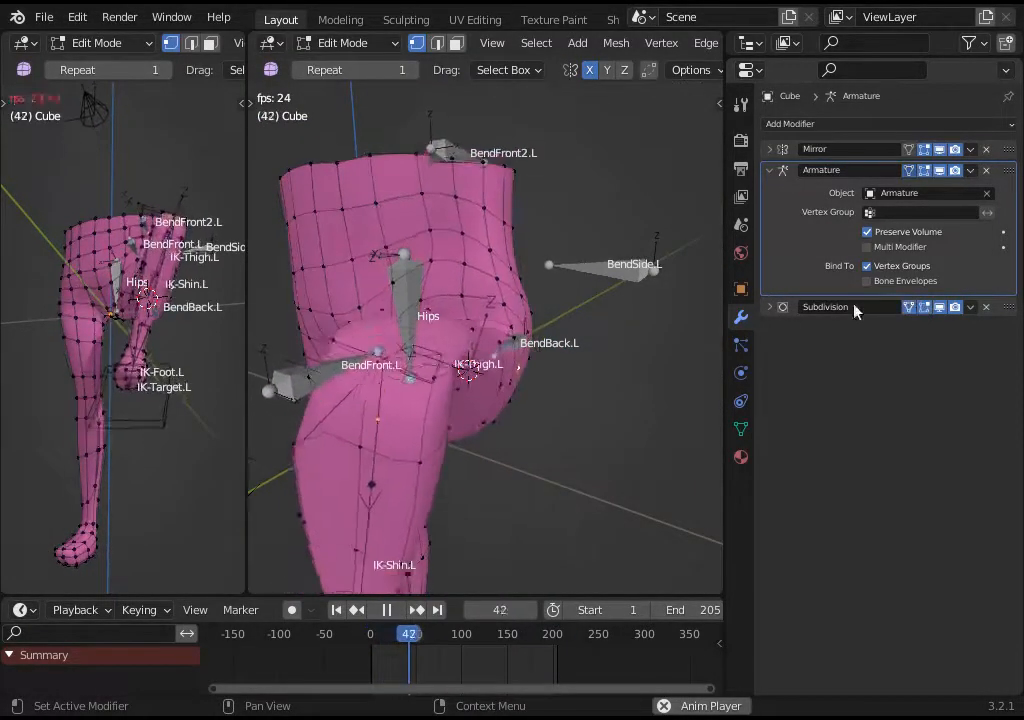
{"action": "left_click", "coordinate": [386, 609]}
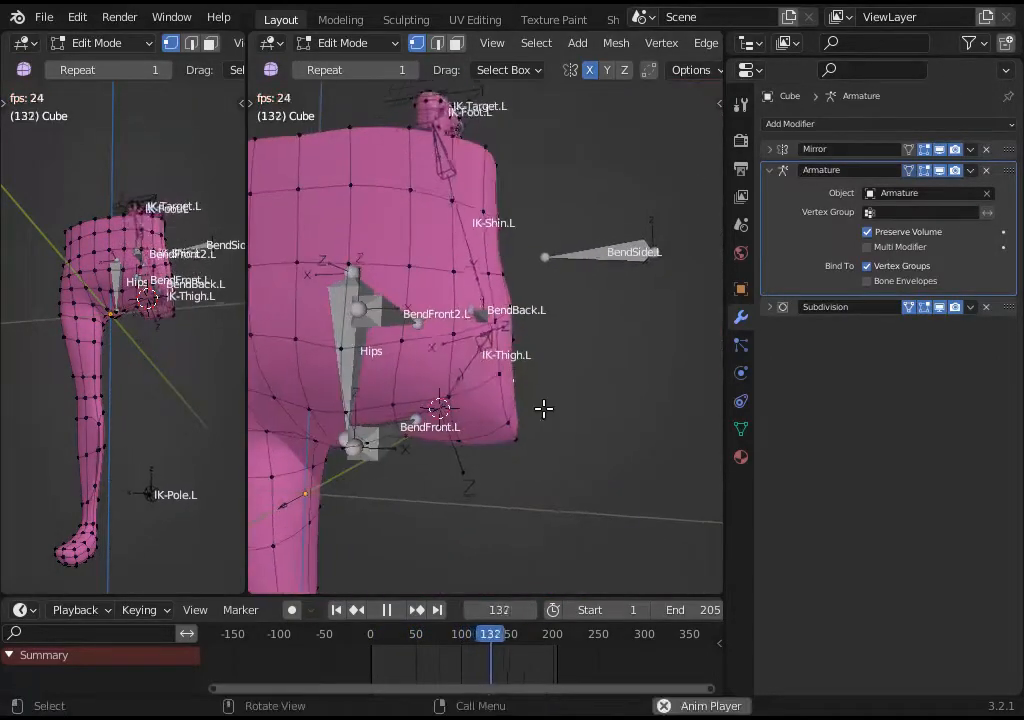
{"action": "left_click", "coordinate": [386, 610]}
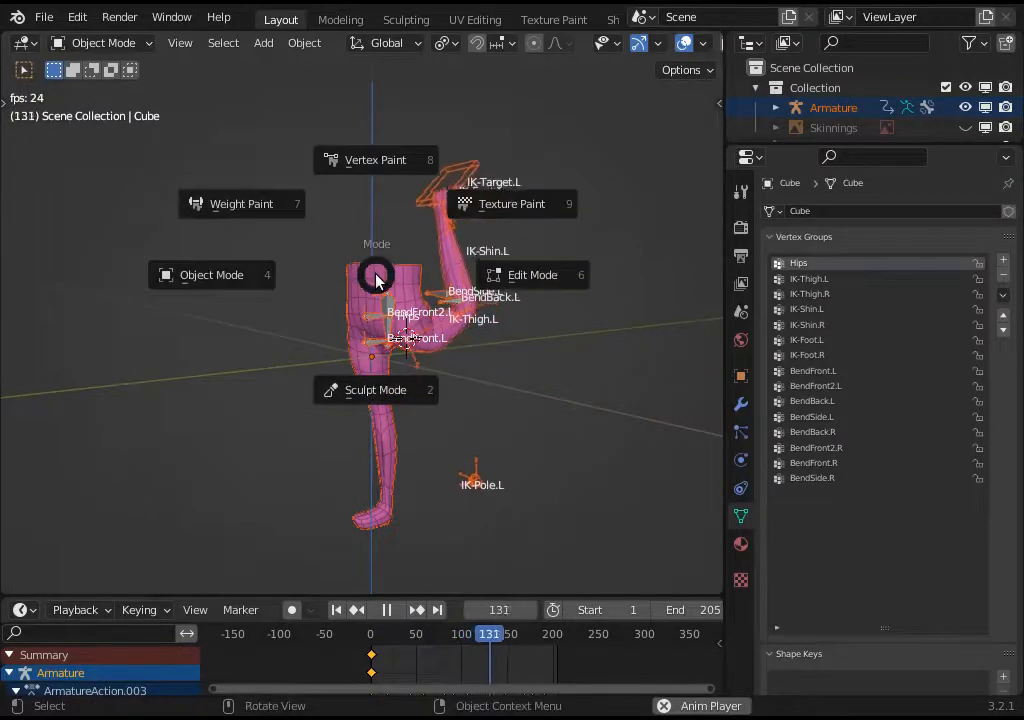
- Duplicate mesh and armature so Cube.001 bound to Armature.001 stands beside the original over the reference image
{"action": "left_click", "coordinate": [241, 203]}
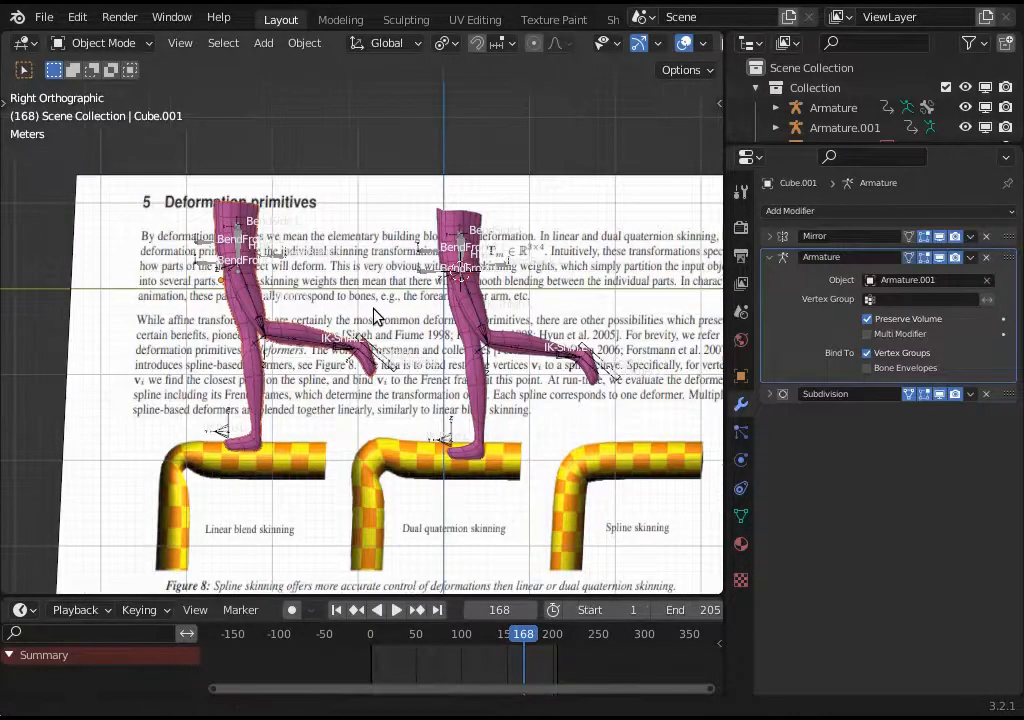
- Turn off Preserve Volume on the copied leg's Armature modifier and play back to compare hip deformation
{"action": "left_click", "coordinate": [396, 609]}
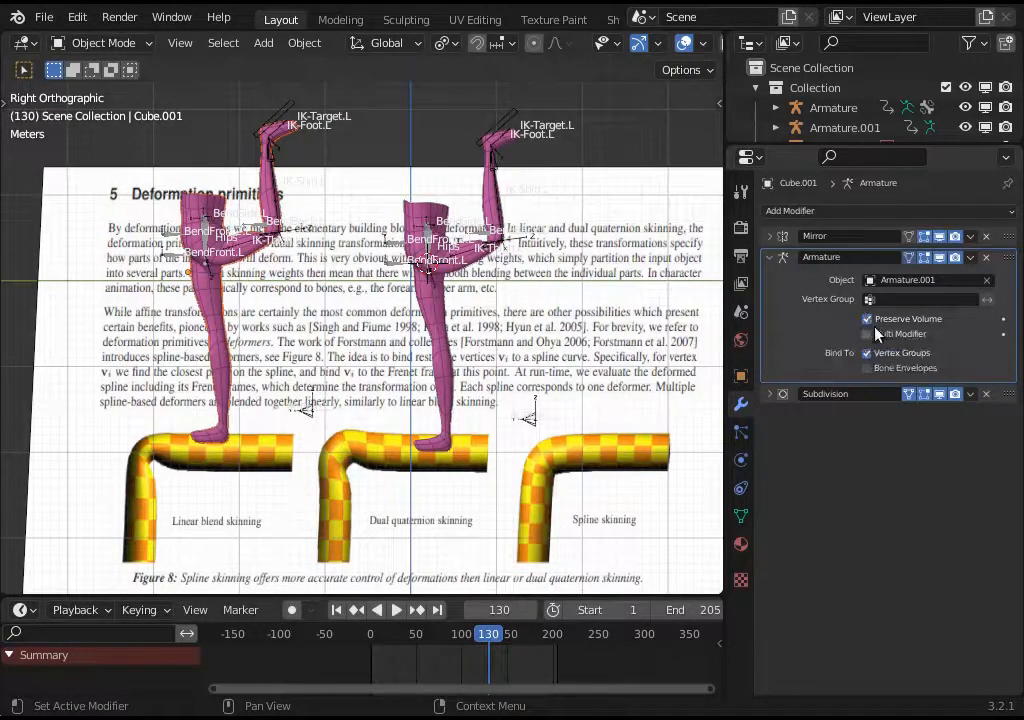
{"action": "mouse_move", "coordinate": [869, 322]}
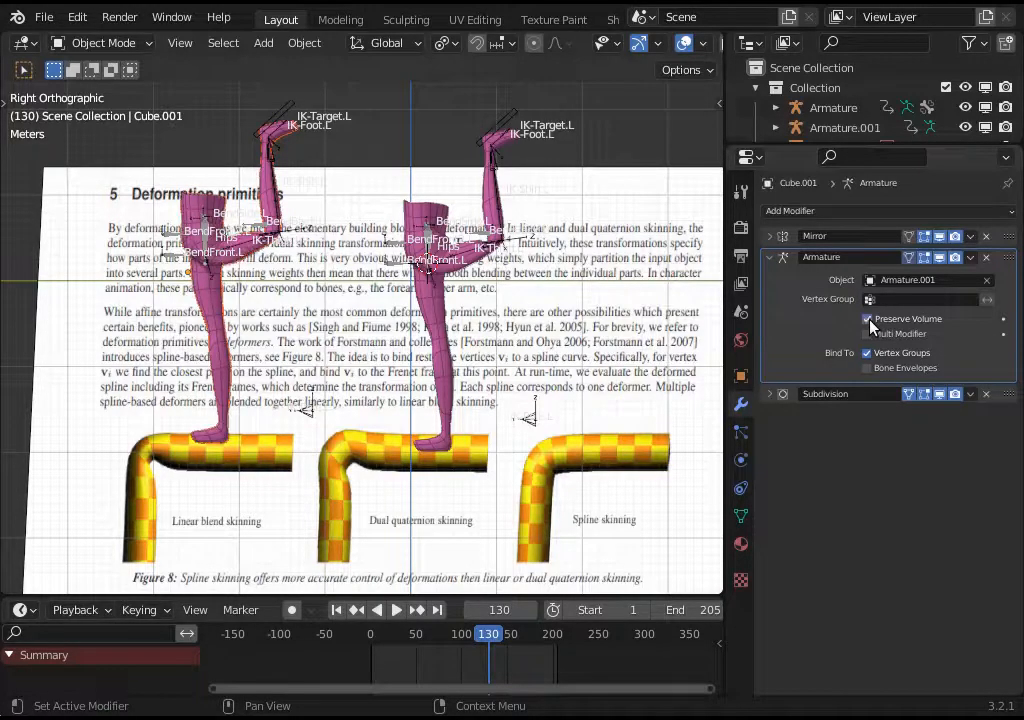
{"action": "left_click", "coordinate": [866, 318]}
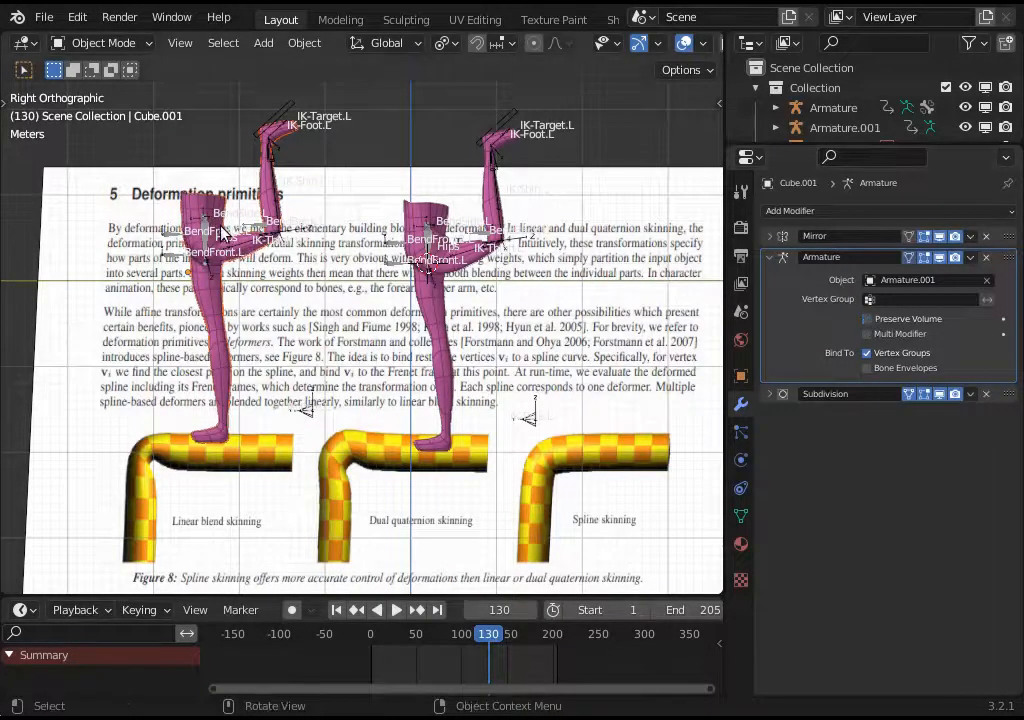
{"action": "mouse_move", "coordinate": [167, 547]}
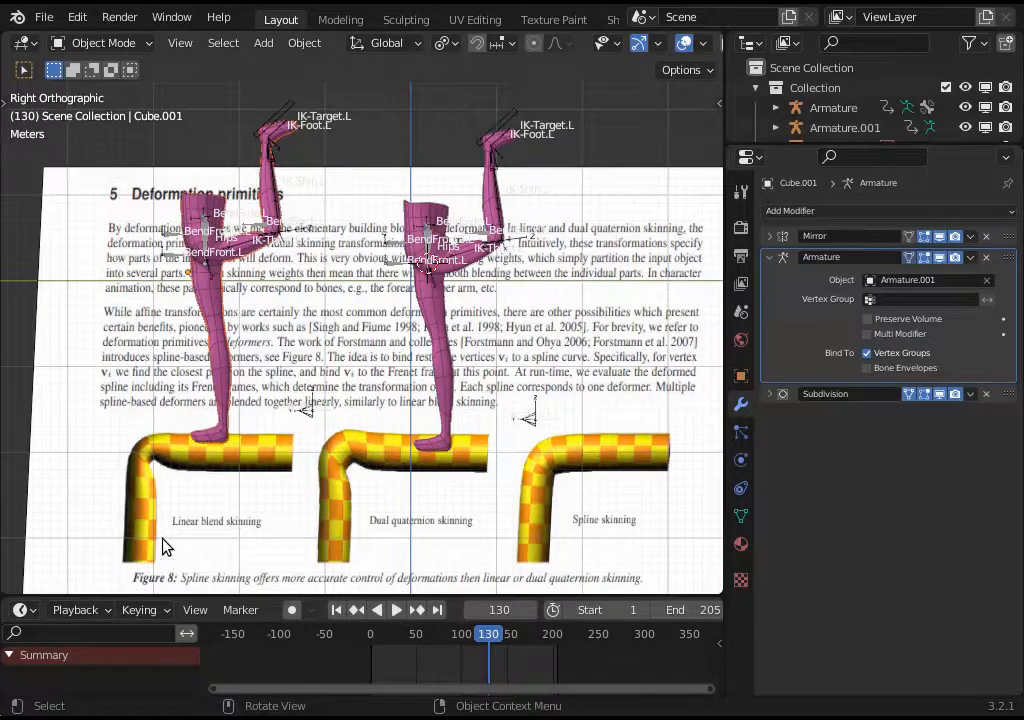
{"action": "mouse_move", "coordinate": [227, 433]}
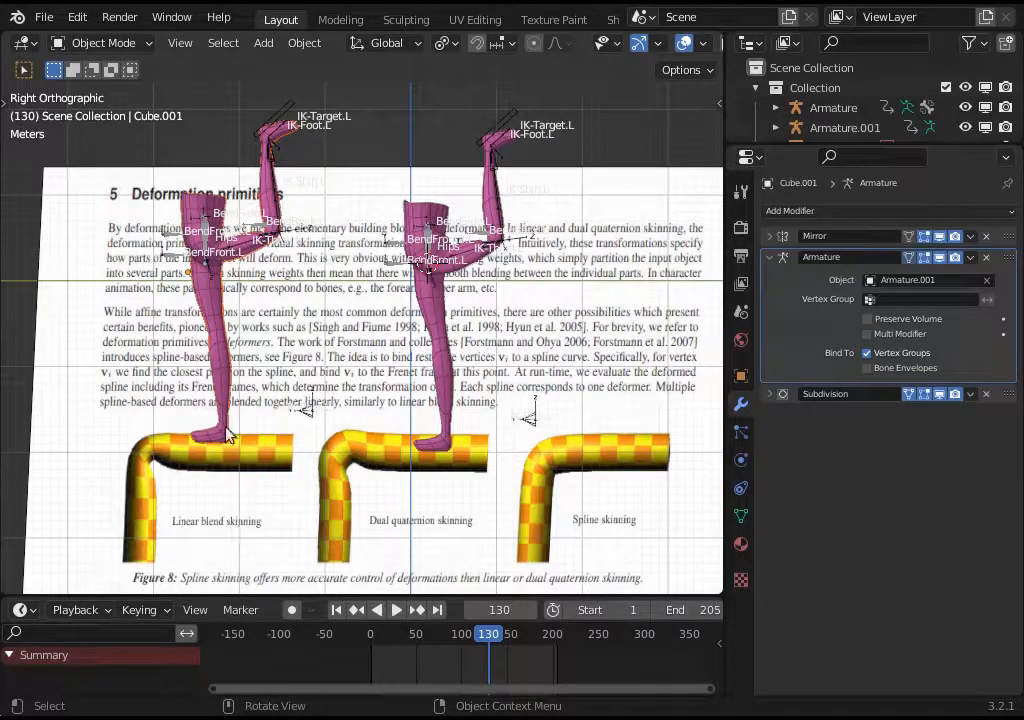
{"action": "left_click", "coordinate": [396, 609]}
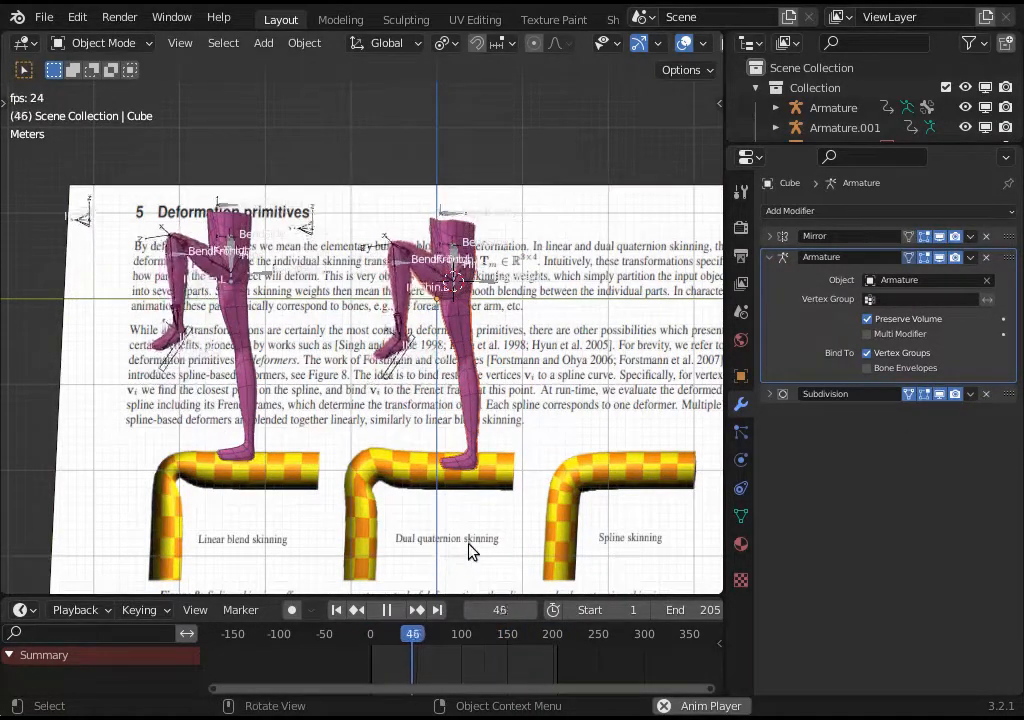
{"action": "left_click", "coordinate": [386, 609]}
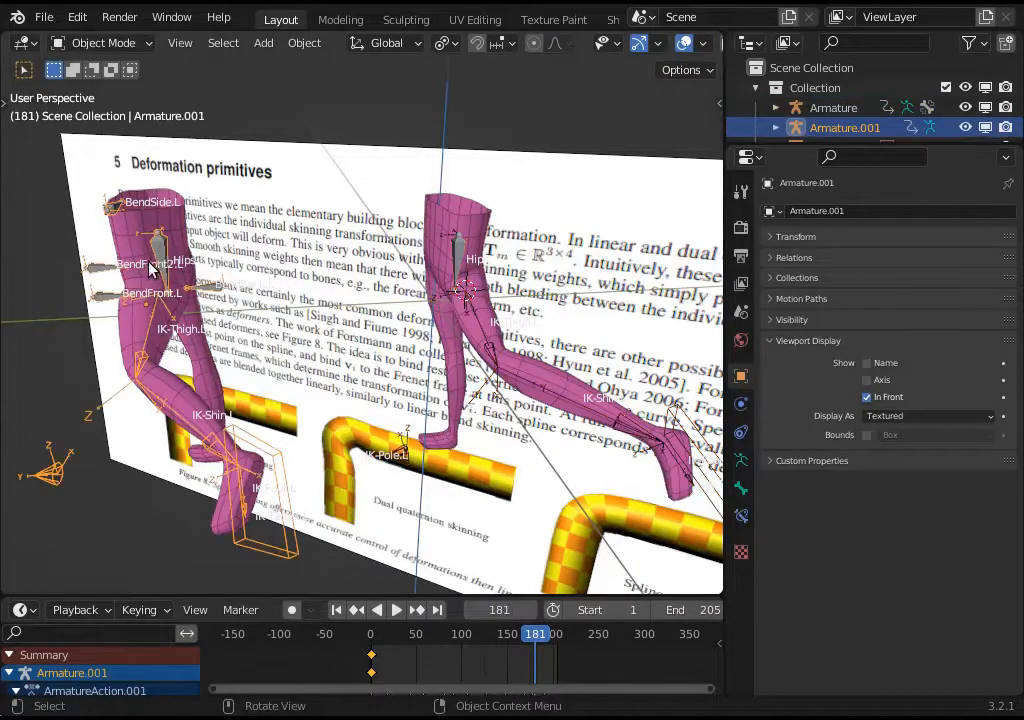
- Play the leg animation from Right Orthographic and orbit around the hips to inspect deformation
{"action": "key", "text": "Tab"}
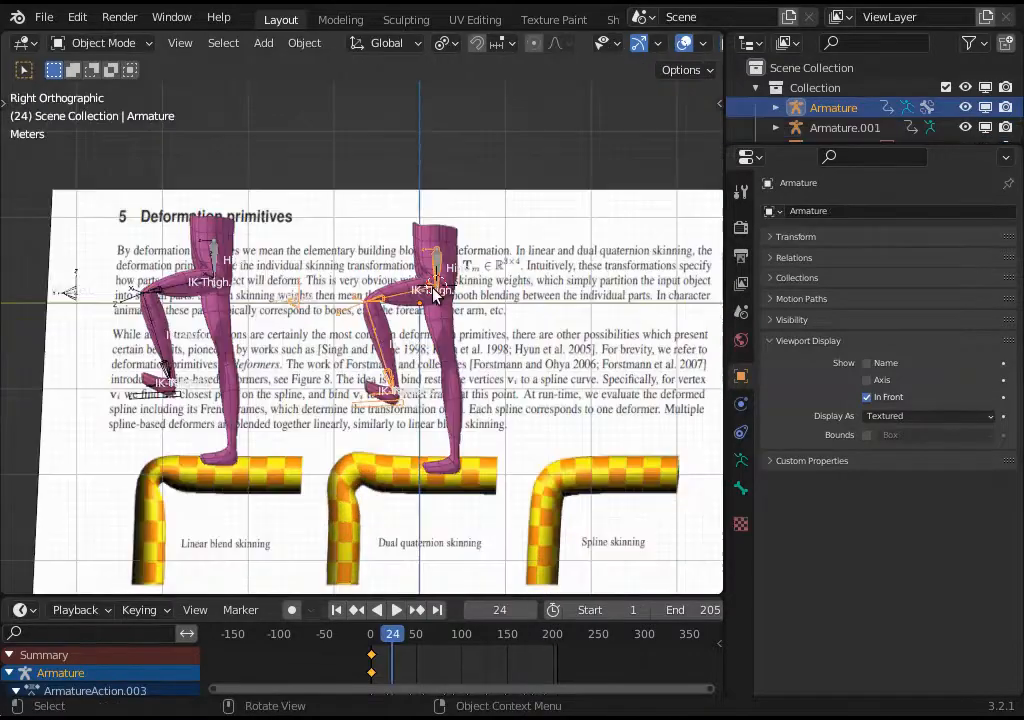
{"action": "left_click", "coordinate": [396, 609]}
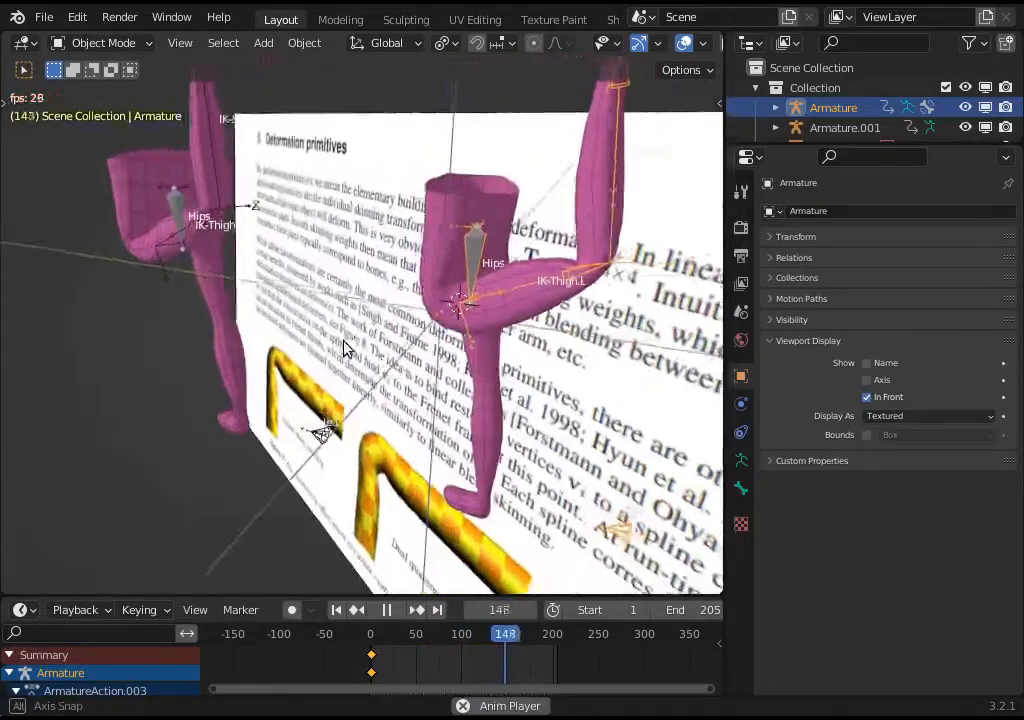
{"action": "left_click", "coordinate": [386, 610]}
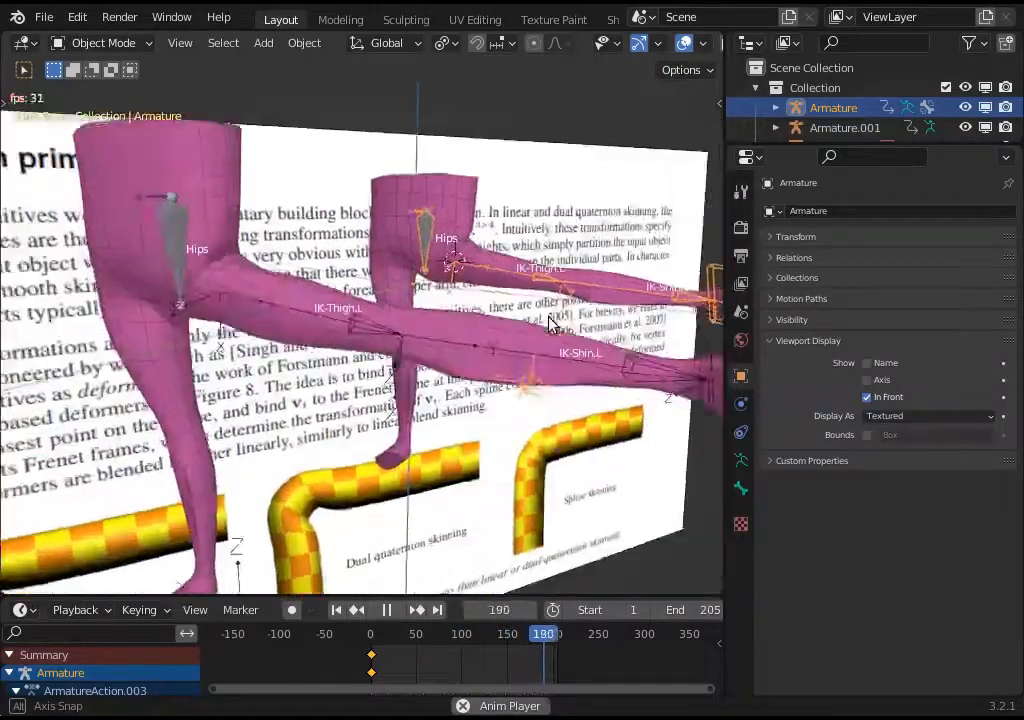
{"action": "left_click", "coordinate": [386, 609]}
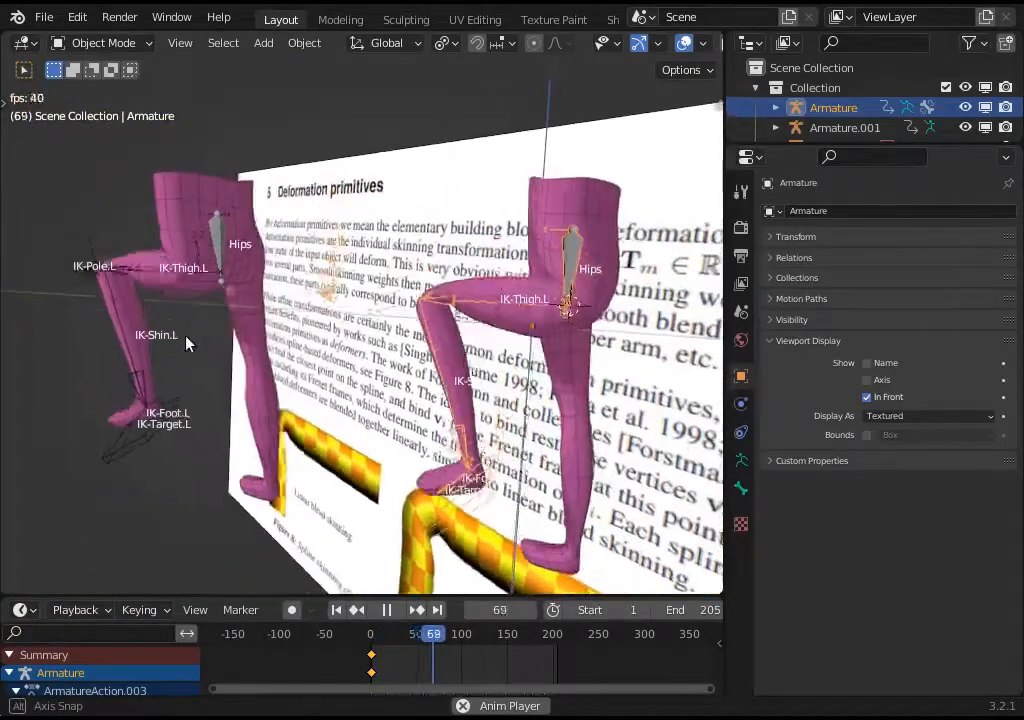
{"action": "left_click", "coordinate": [386, 609]}
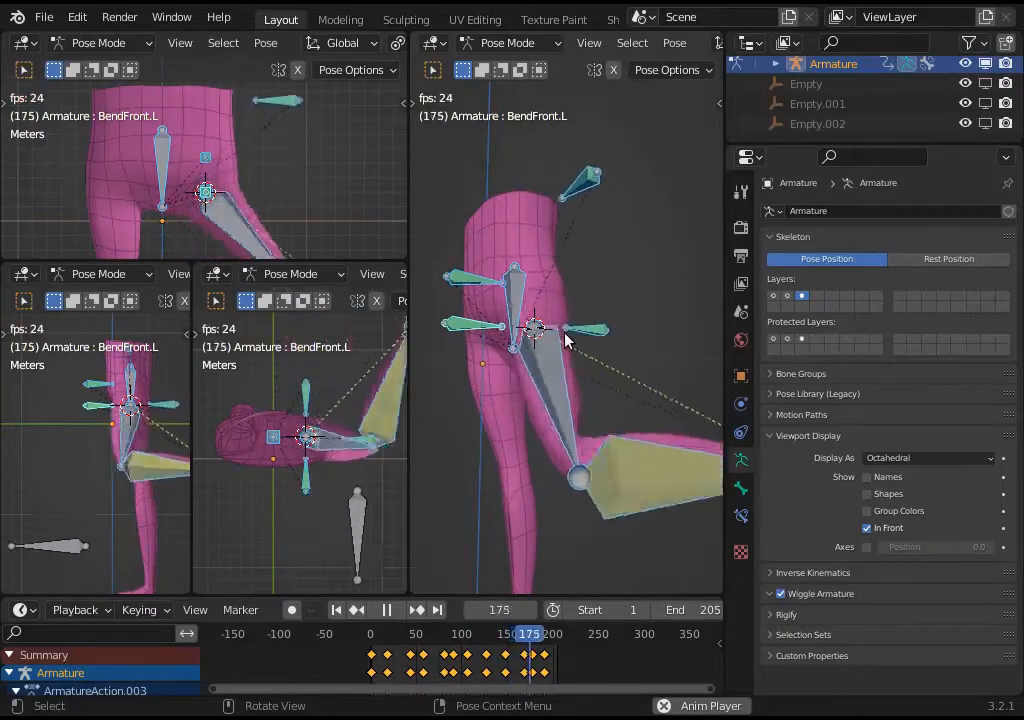
- Select the IK leg chain bones in Pose Mode and hide them, leaving only the hip helper bones
{"action": "left_click", "coordinate": [385, 633]}
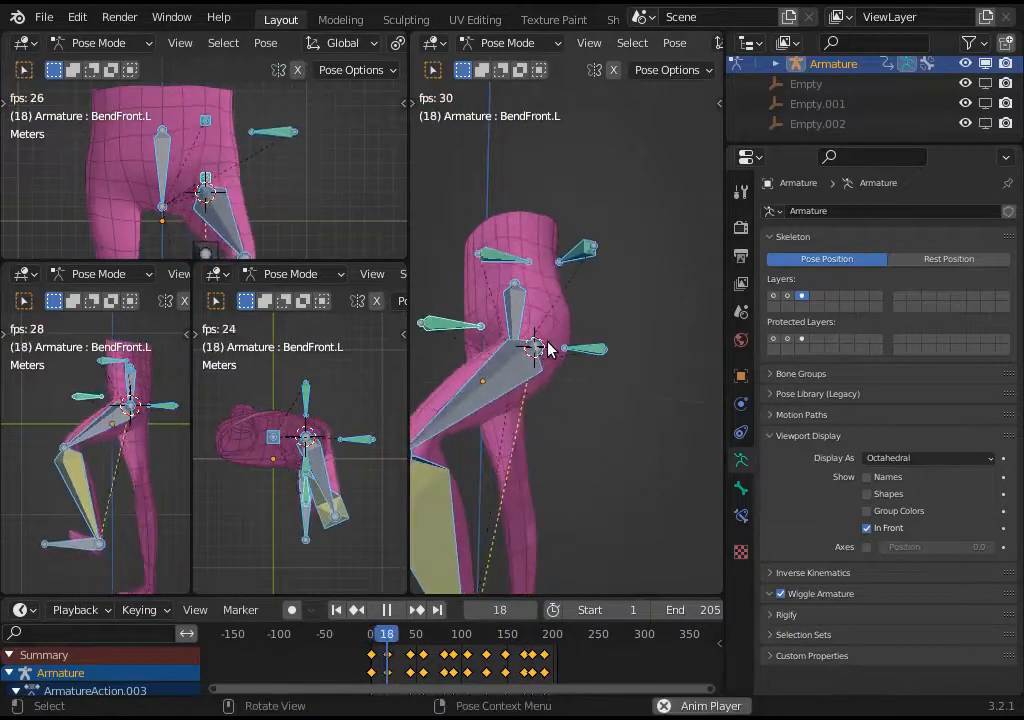
{"action": "left_click", "coordinate": [396, 610]}
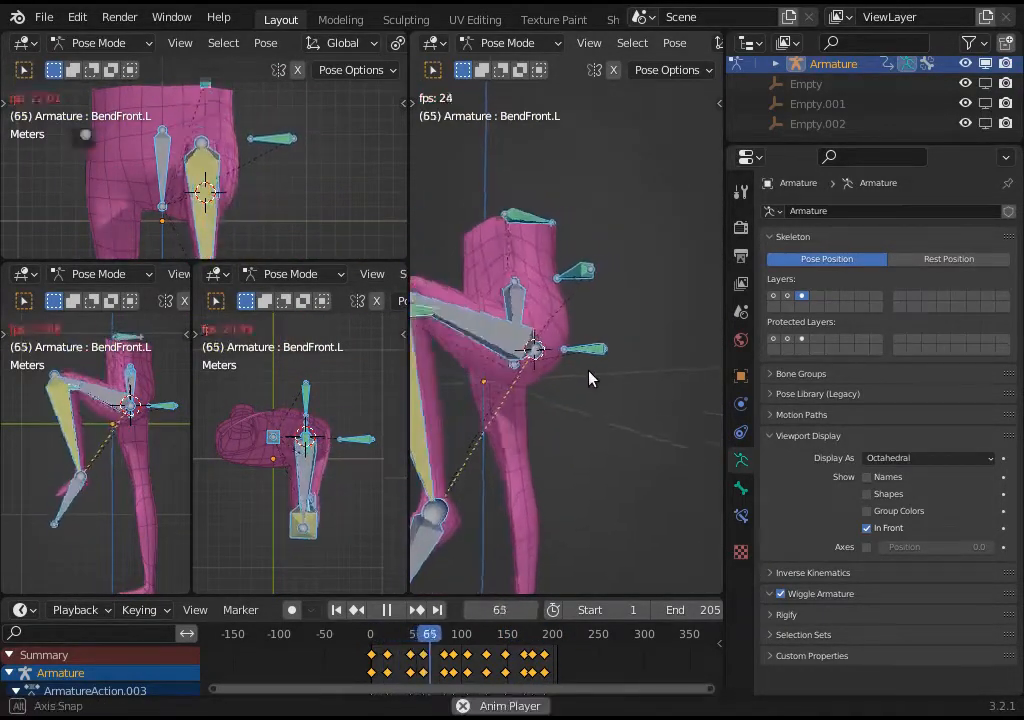
{"action": "left_click", "coordinate": [416, 610]}
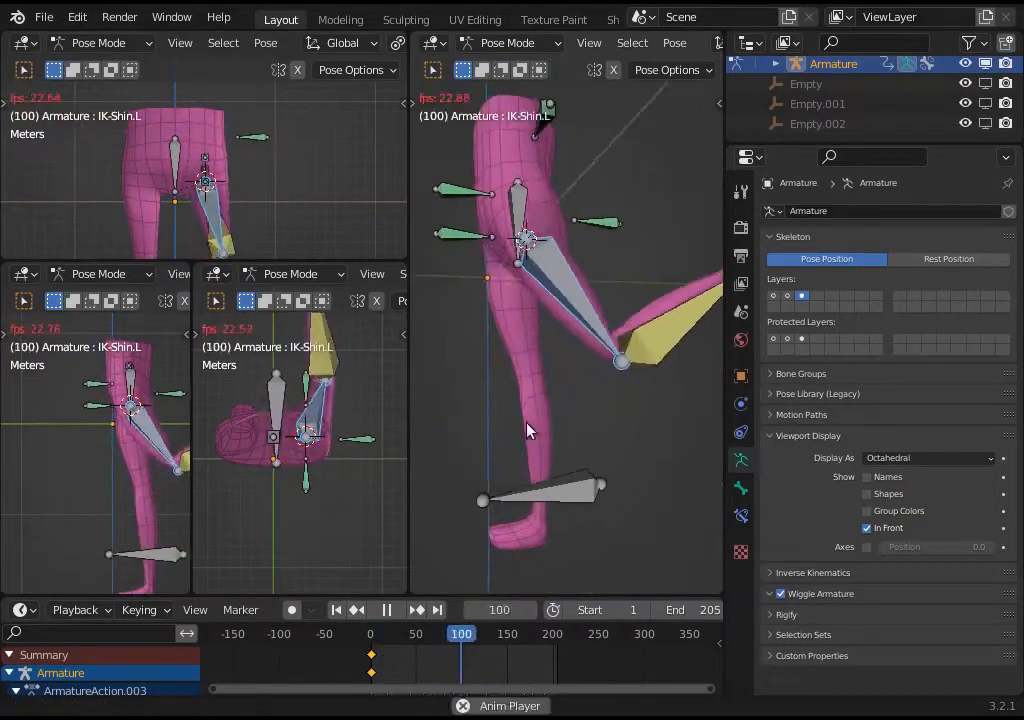
{"action": "left_click", "coordinate": [387, 609]}
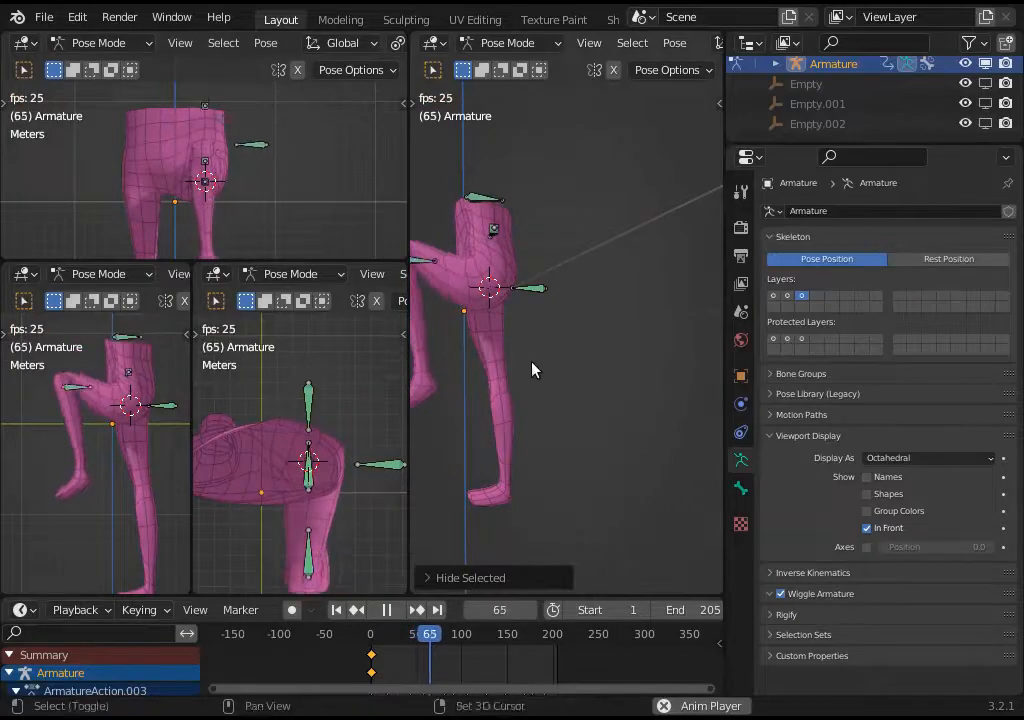
- Reveal the hidden leg bones and enable Names, Group Colors and Axes in the armature's Viewport Display
{"action": "left_click", "coordinate": [396, 610]}
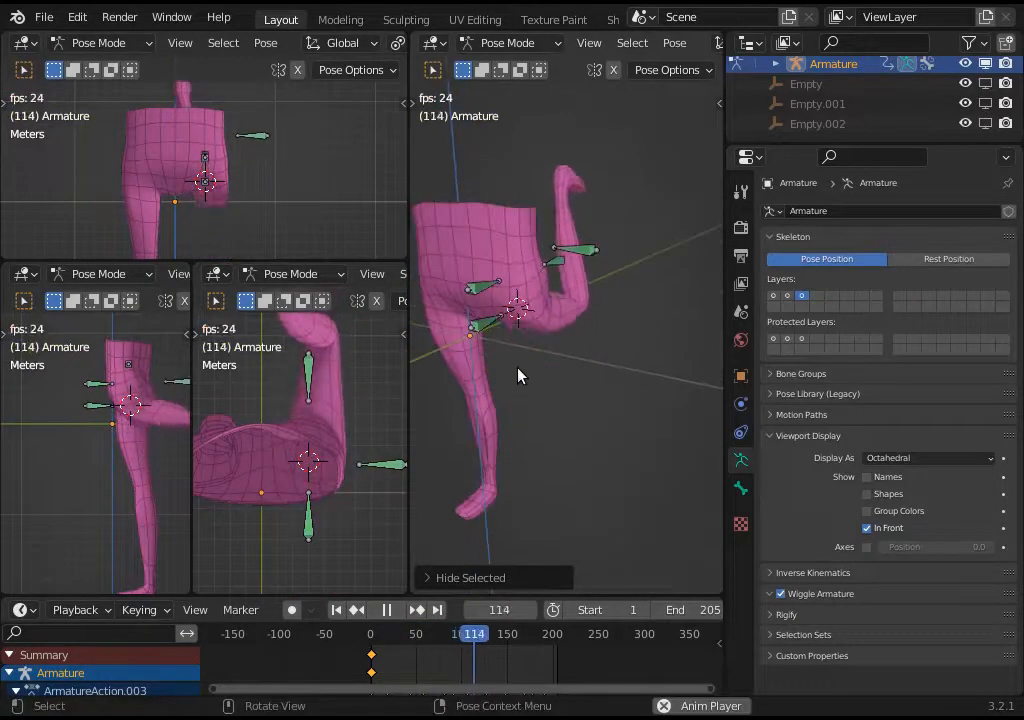
{"action": "left_click", "coordinate": [416, 609]}
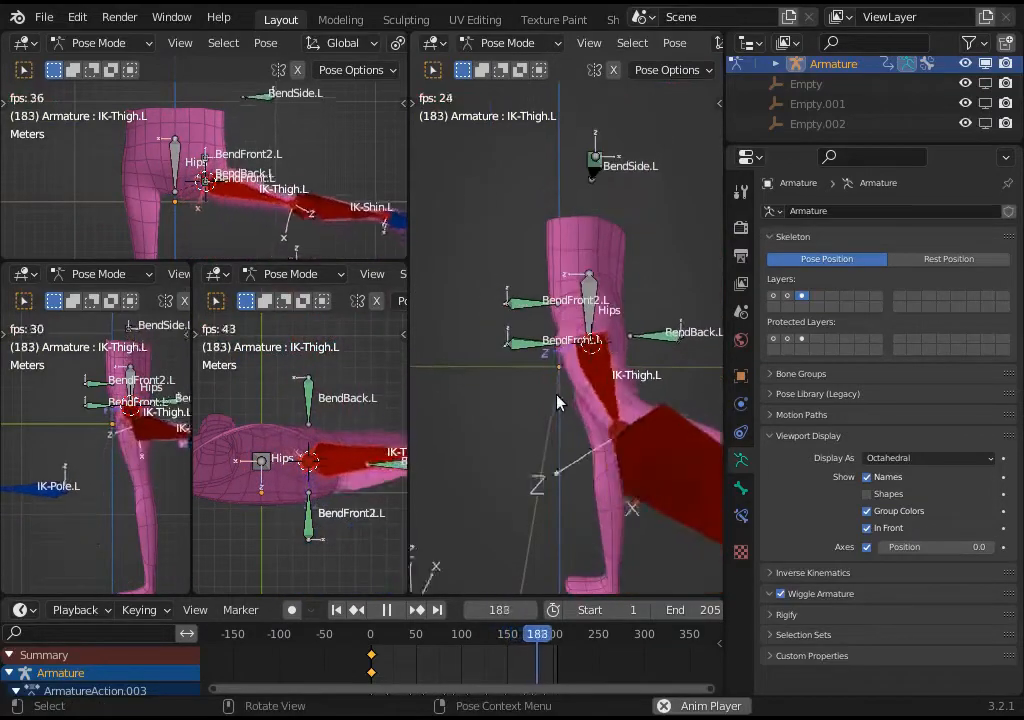
{"action": "left_click", "coordinate": [416, 609]}
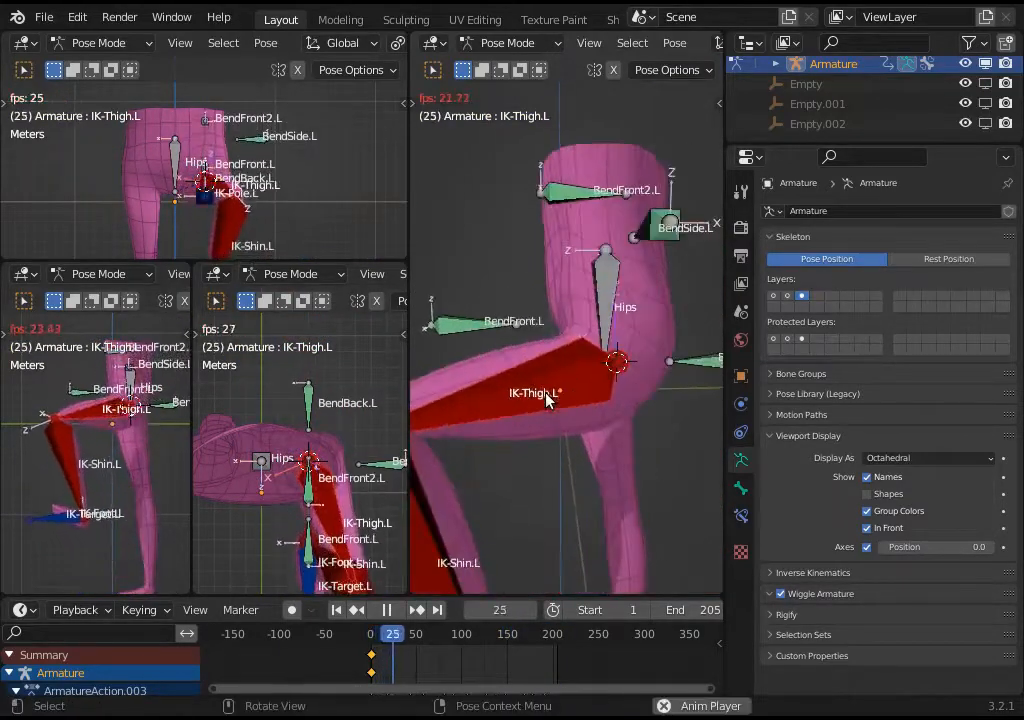
{"action": "left_click", "coordinate": [387, 609]}
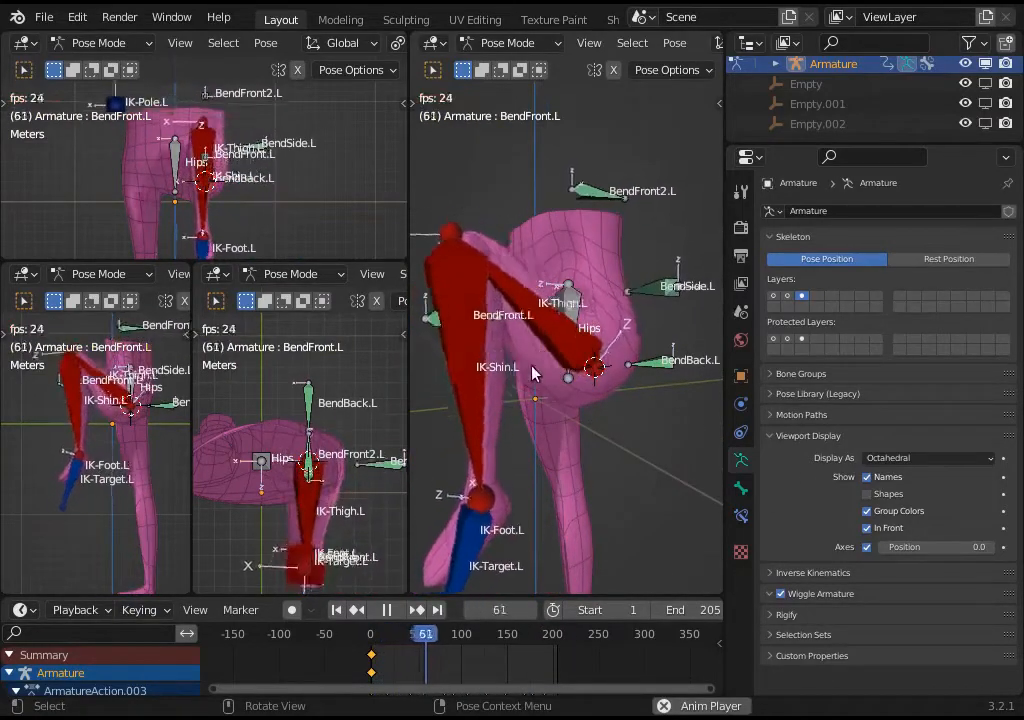
{"action": "left_click", "coordinate": [387, 609]}
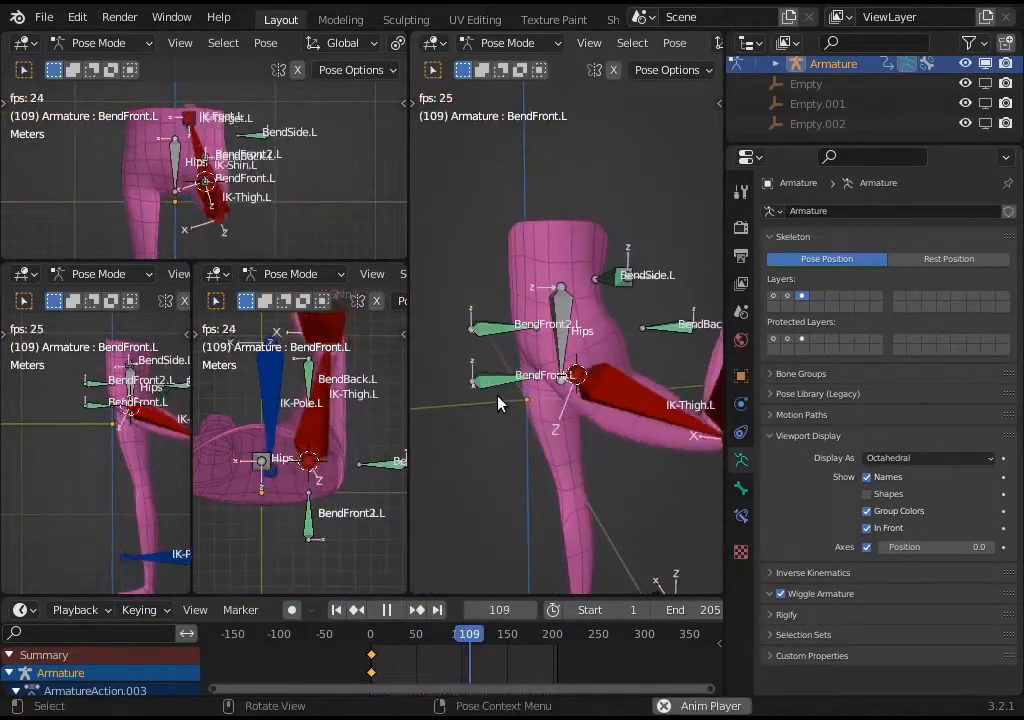
{"action": "left_click", "coordinate": [386, 609]}
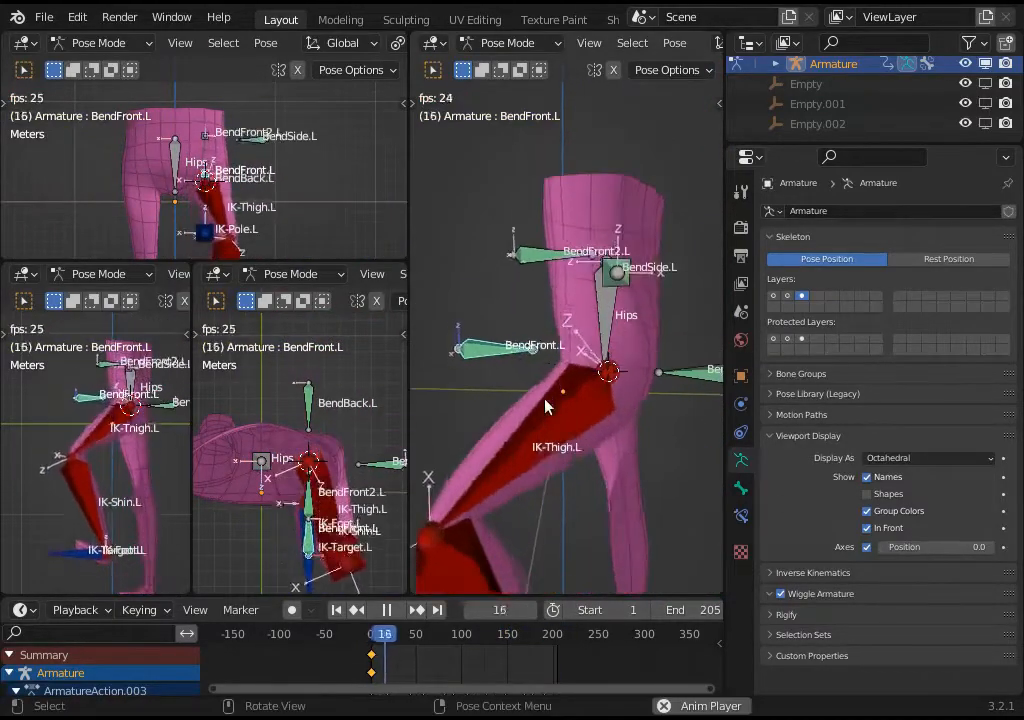
{"action": "left_click", "coordinate": [387, 609]}
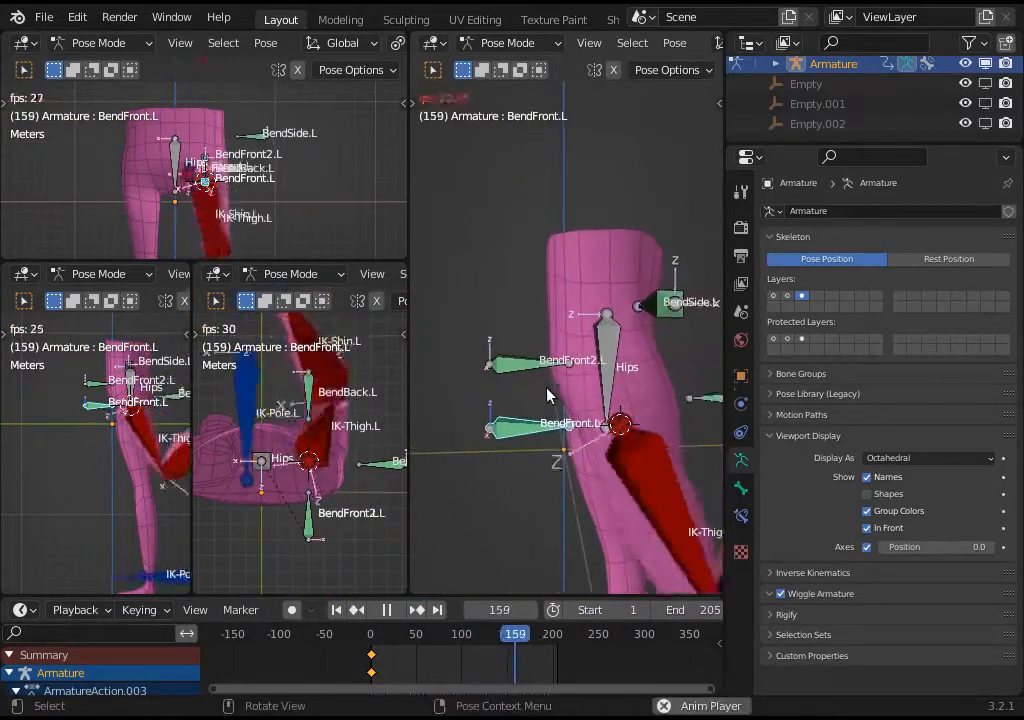
{"action": "left_click", "coordinate": [336, 609]}
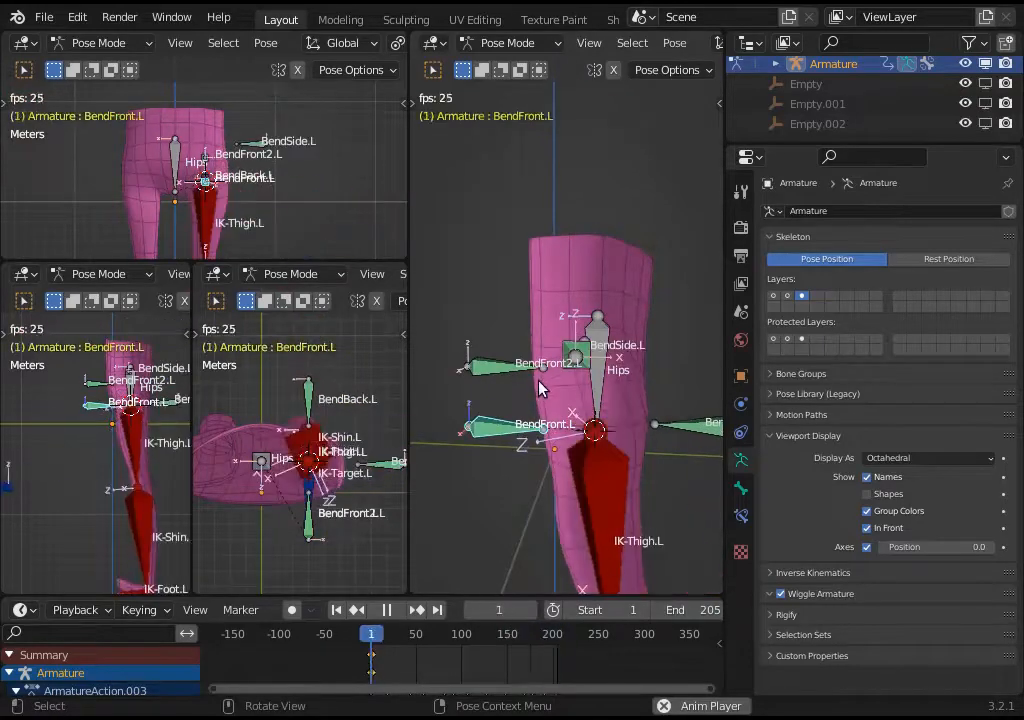
{"action": "left_click", "coordinate": [387, 609]}
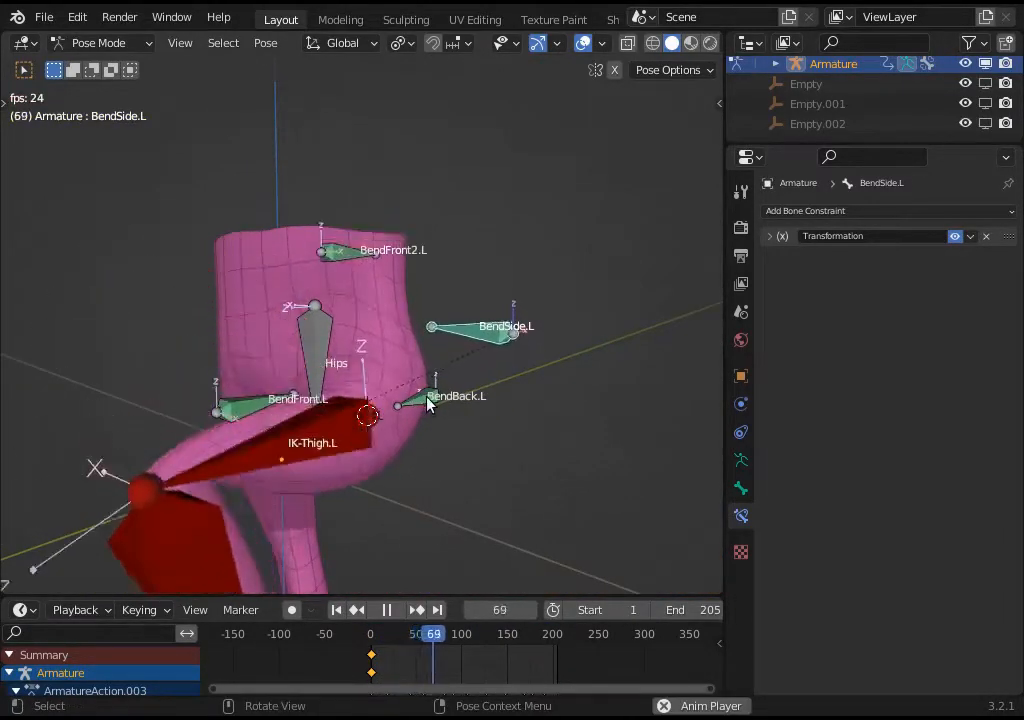
- Add a Transformation bone constraint to BendSide.L targeting IK-Thigh.L rotation
{"action": "left_click", "coordinate": [386, 610]}
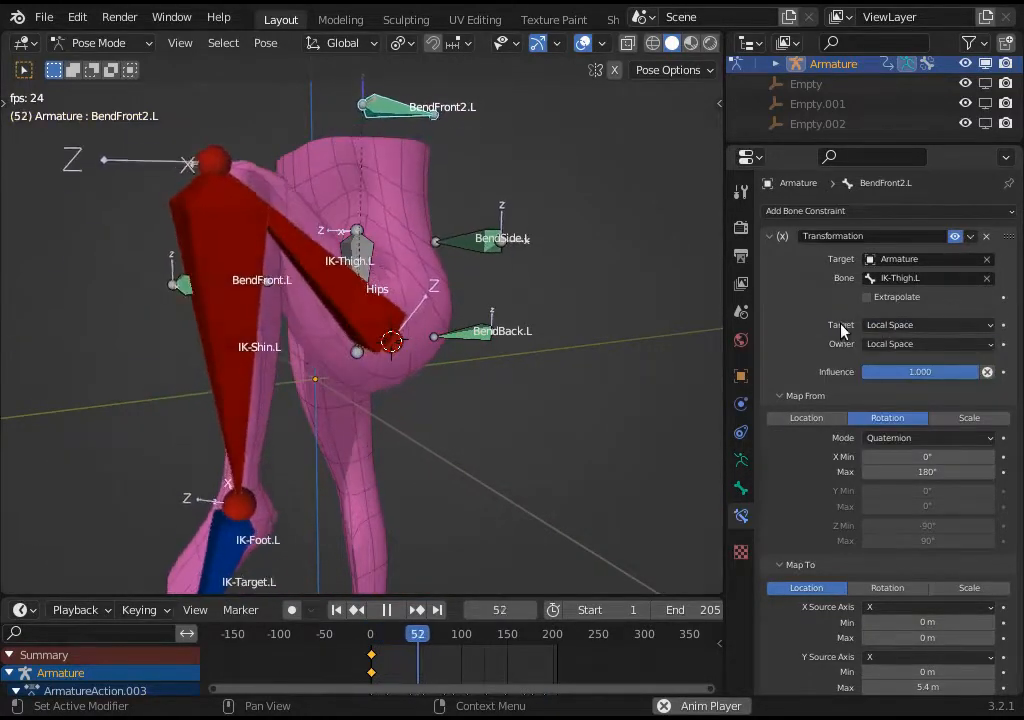
- Set BendFront2.L and BendBack.L Transformation constraints to IK-Thigh.L Rotation X 0–180° / -180–0°, mapped to Location
{"action": "left_click", "coordinate": [461, 633]}
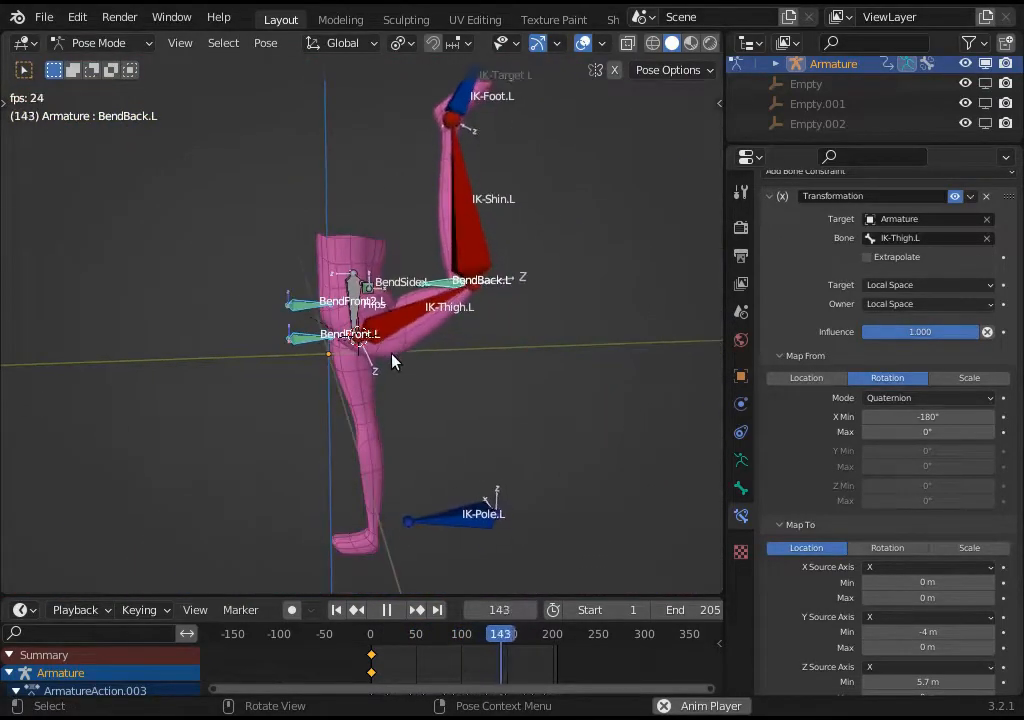
{"action": "left_click", "coordinate": [386, 609]}
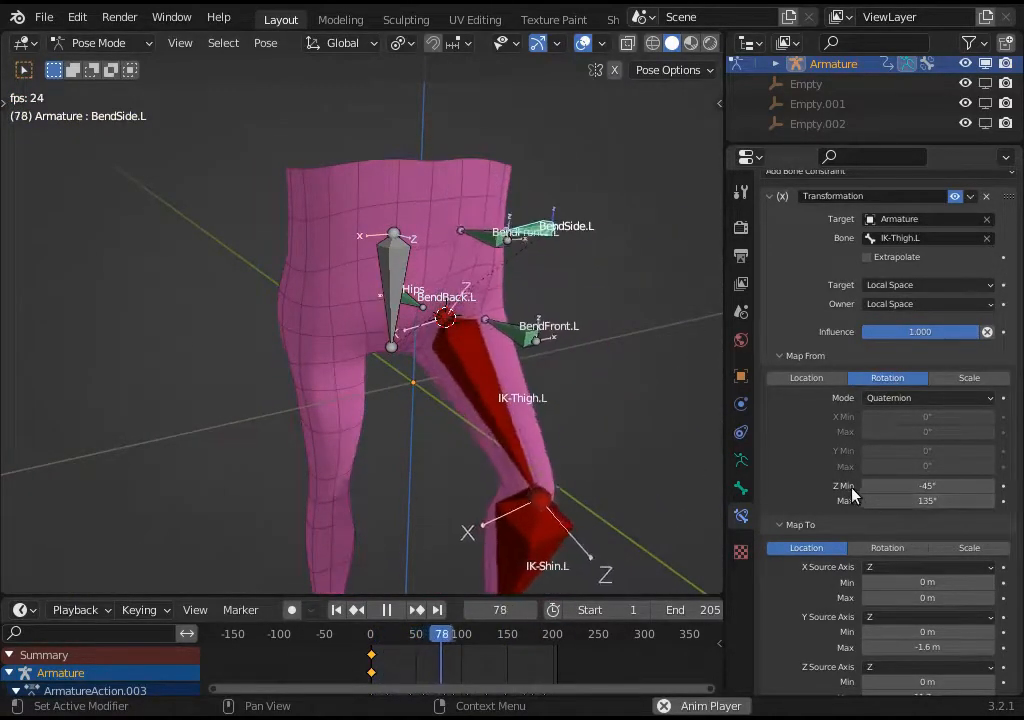
- Set Map From Rotation Z Min -45°, Max 135° with source axis Z and Y Max -1.6 m
{"action": "left_click", "coordinate": [386, 609]}
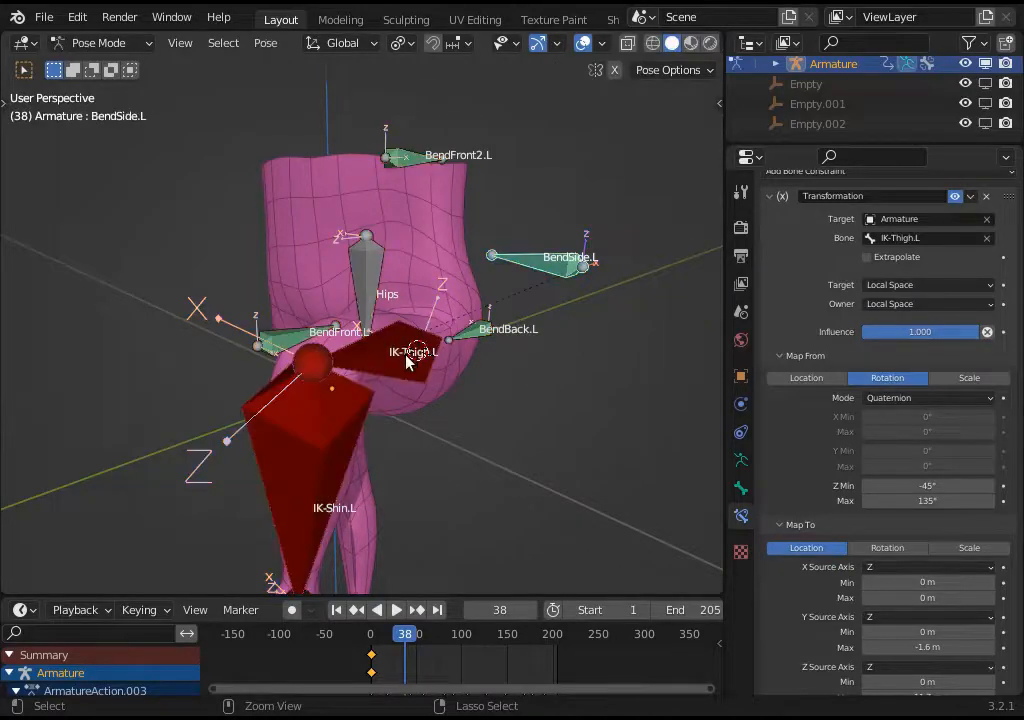
{"action": "left_click", "coordinate": [396, 609]}
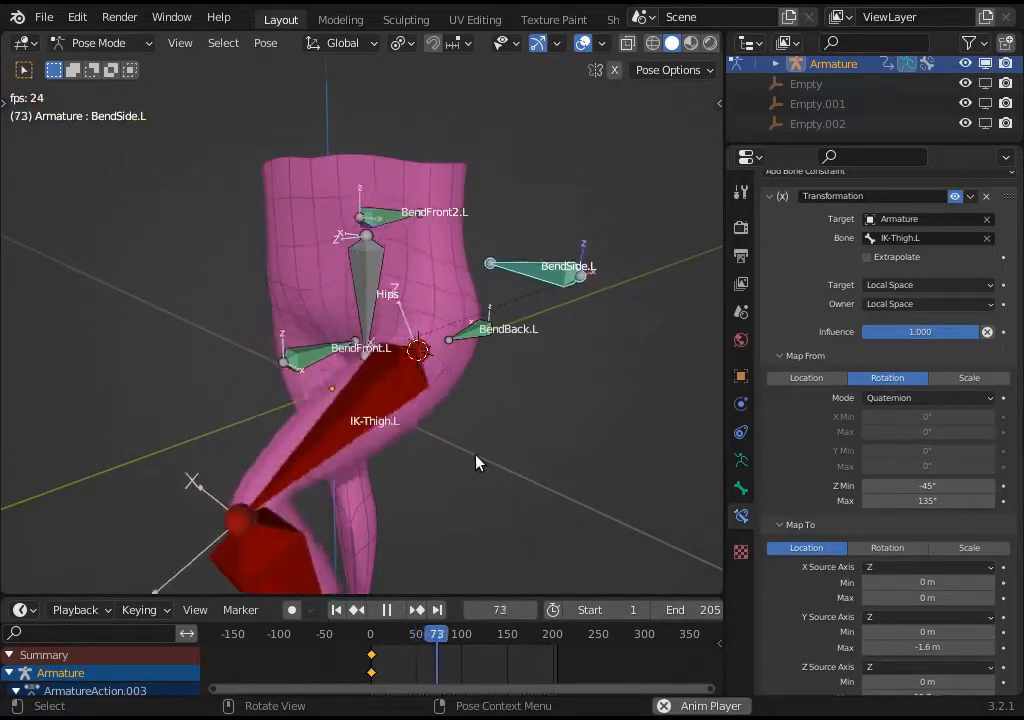
{"action": "left_click", "coordinate": [448, 633]}
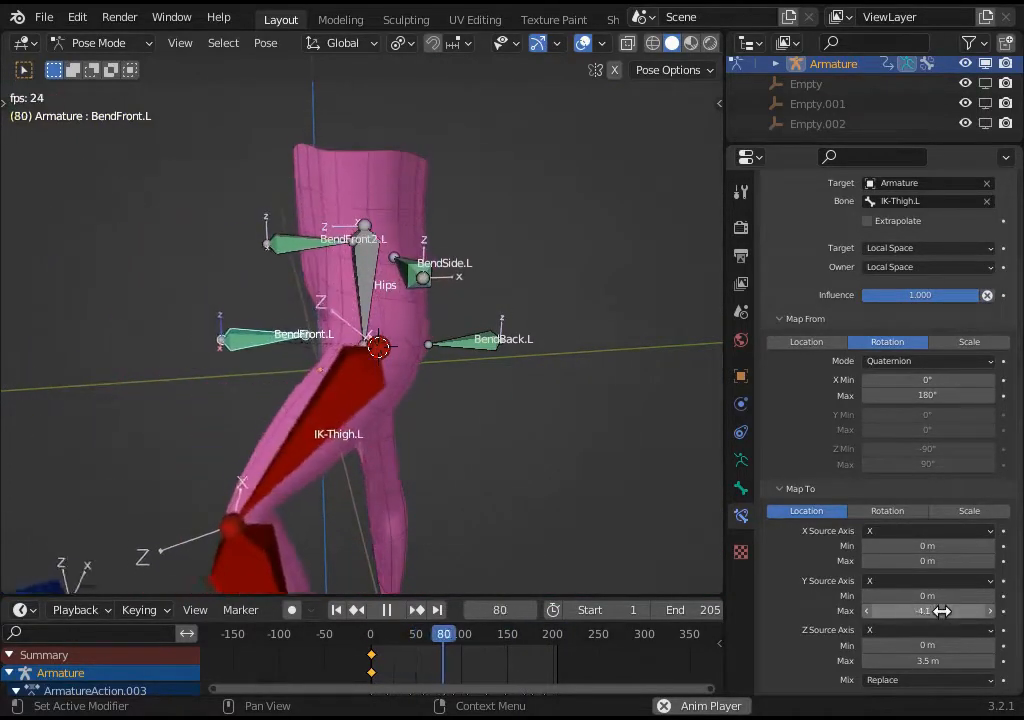
- Set BendFront.L's location Y Max to about -4 m and play the animation to test
{"action": "left_click", "coordinate": [387, 609]}
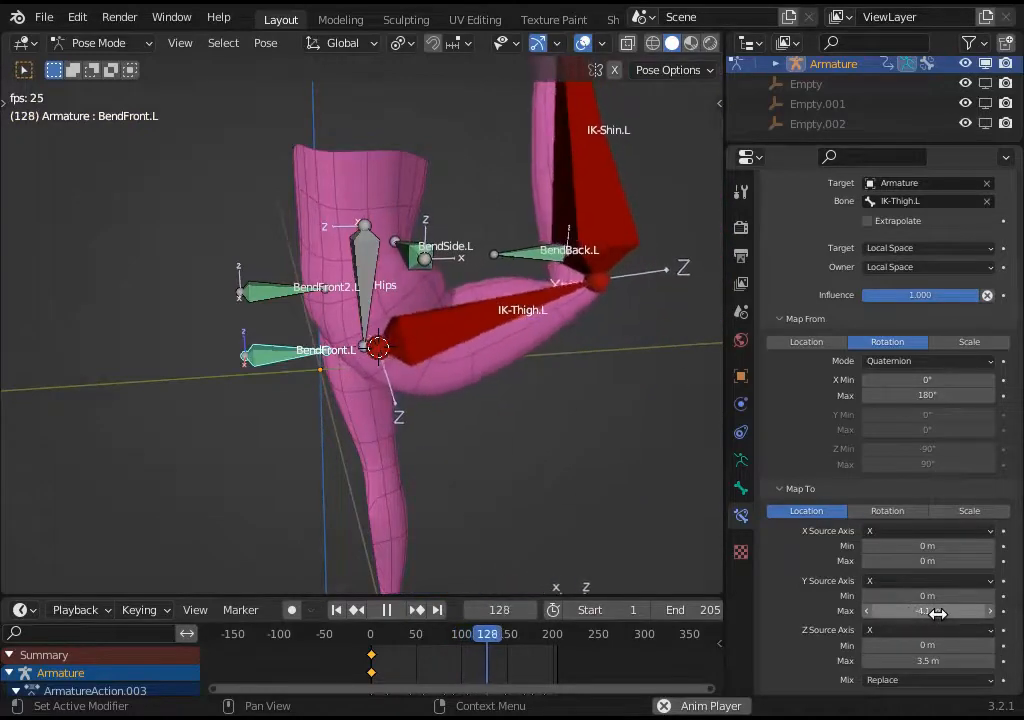